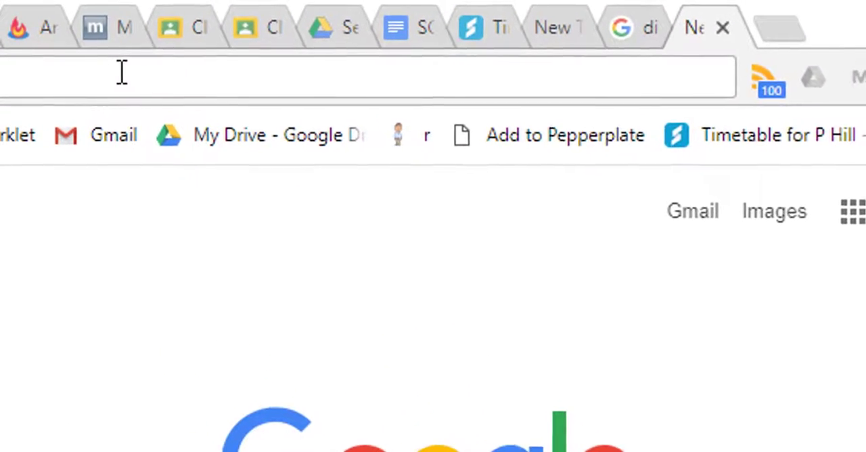
Step: Search Google for 'diameter of sun in km', returning 1.3914 million km
type("diameter of sun")
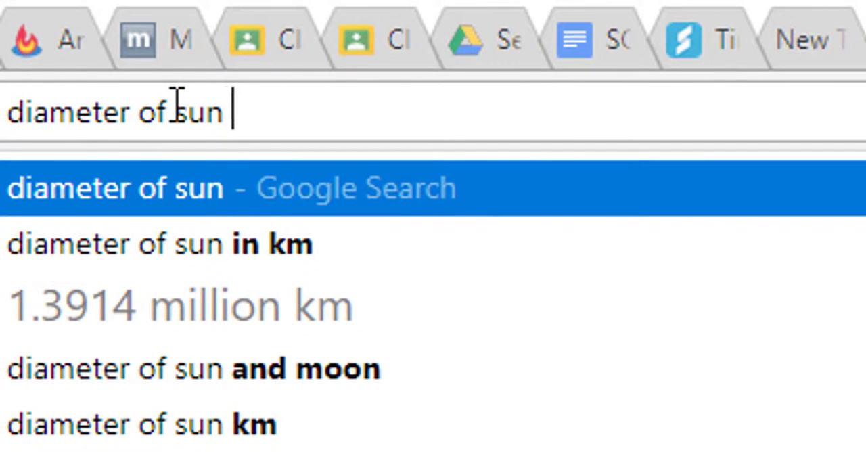
type("in km")
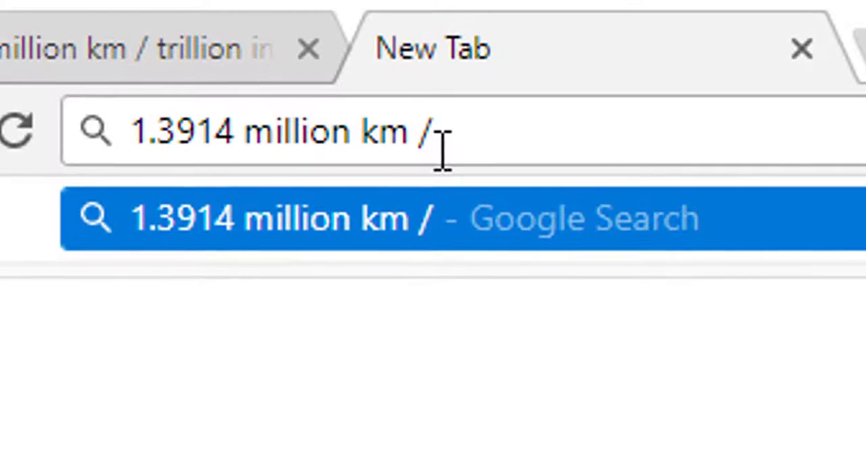
Step: Query '1.3914 million km / trillion in mm' to scale the Sun's diameter down by a trillion
type("tri")
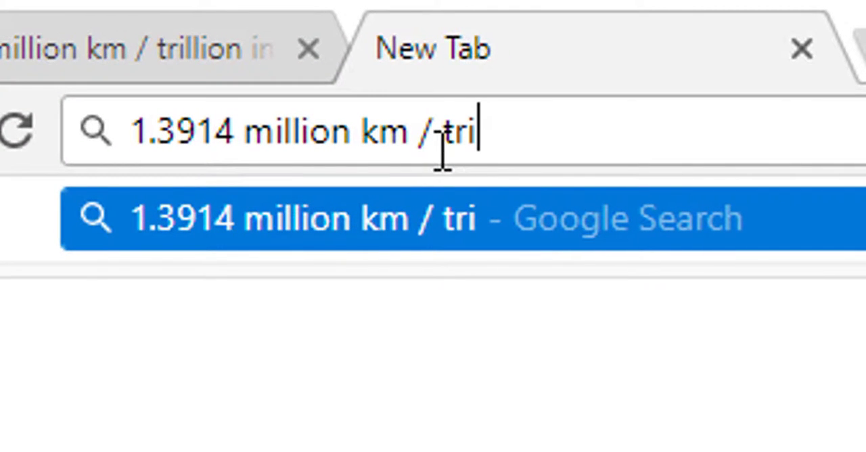
type("ll")
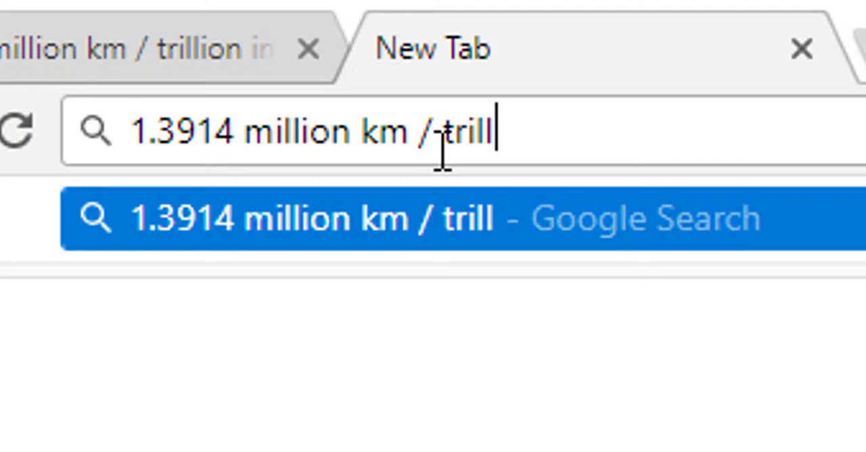
type("io")
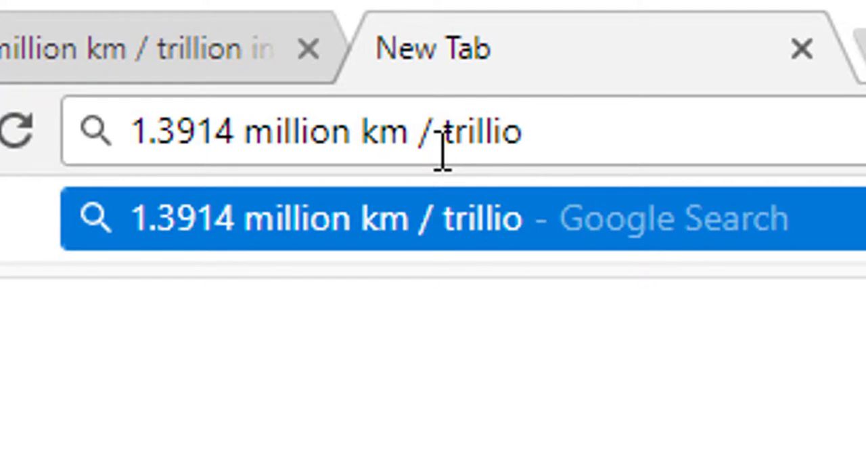
type("n")
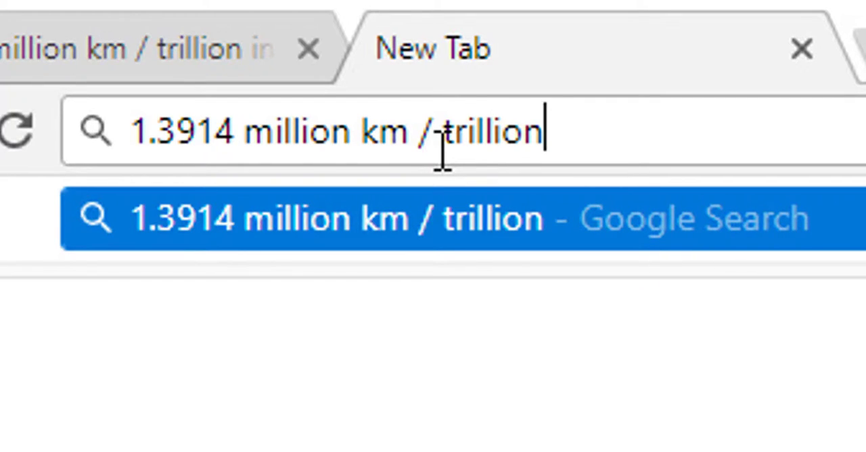
type("in")
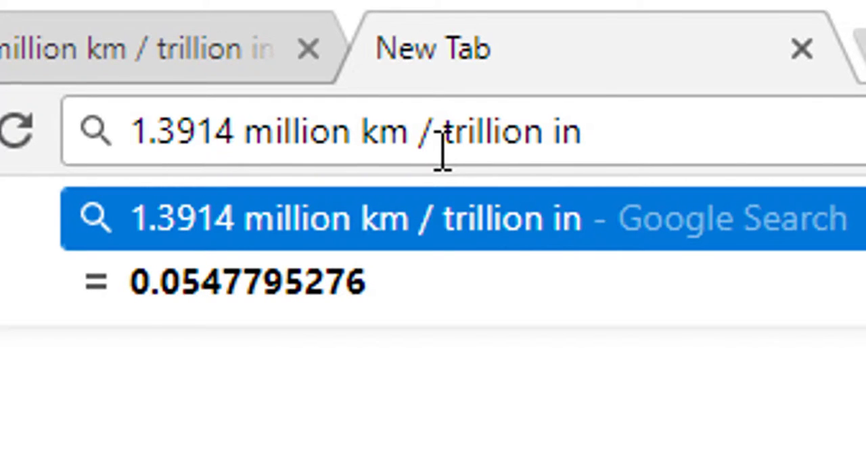
type("mm")
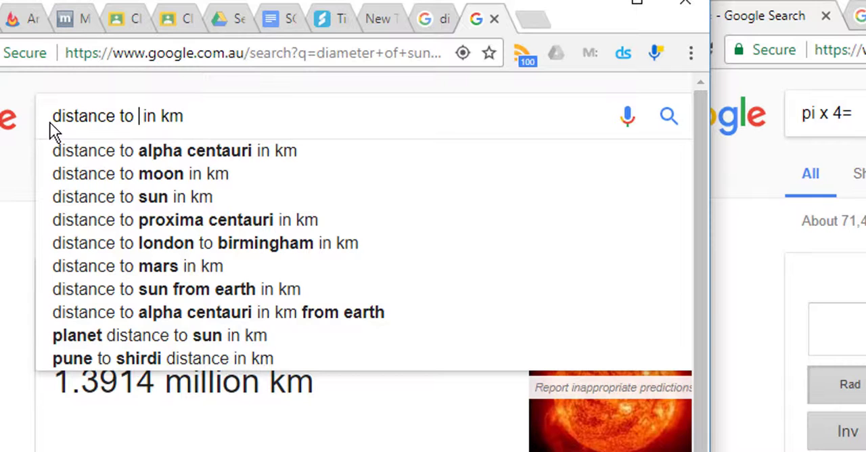
Step: Search 'distance to sun in km' and select the 149.6 million km answer
type("ea")
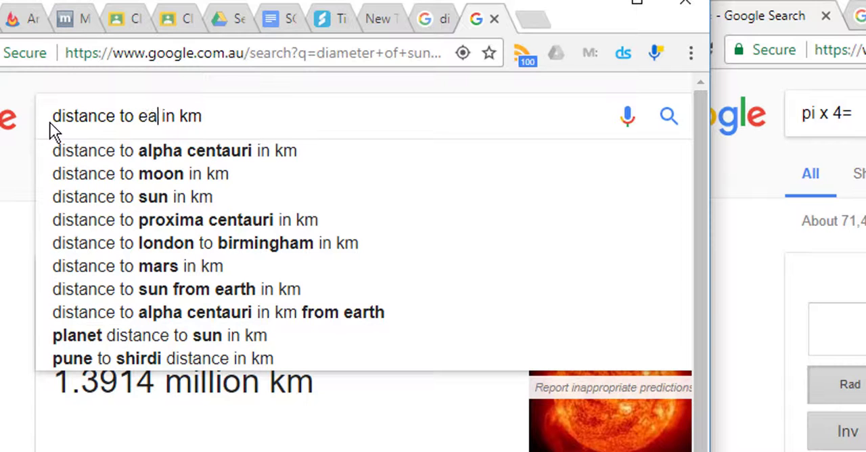
key("Backspace")
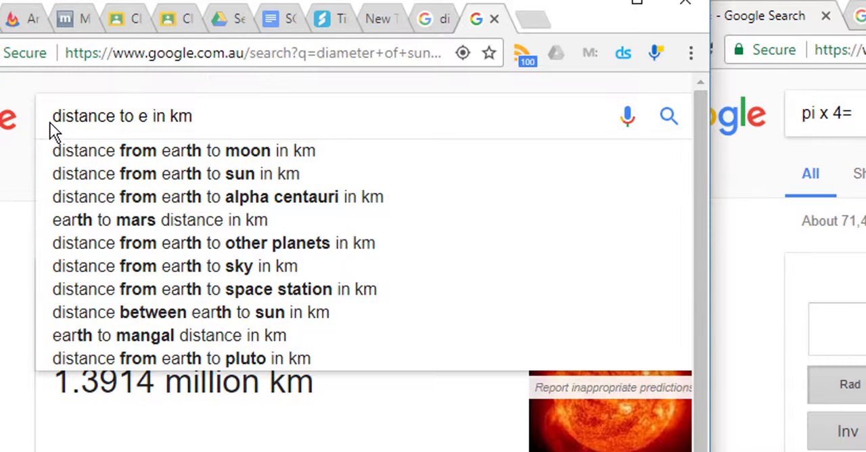
key("Backspace")
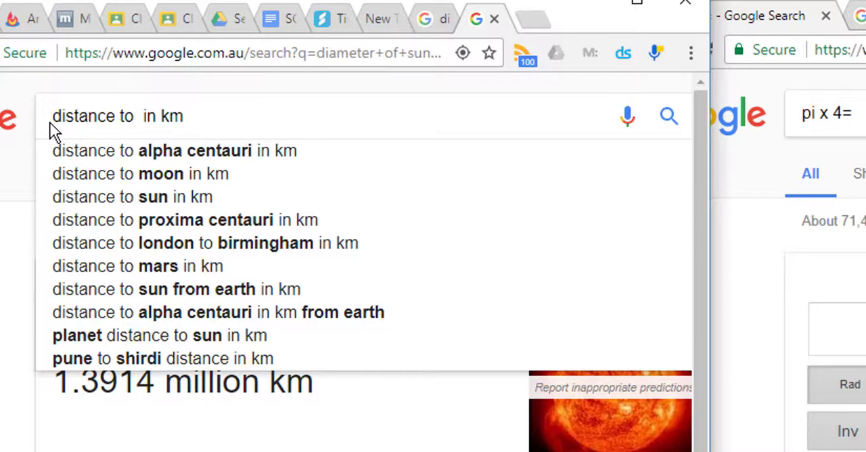
type("sun")
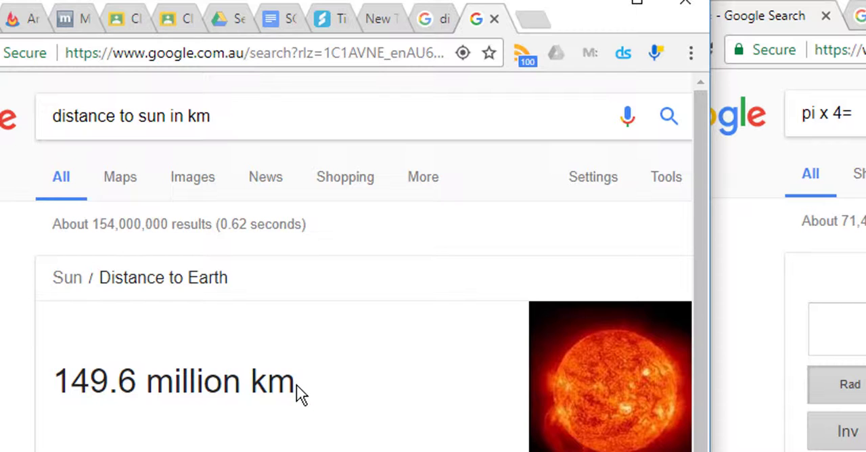
left_click_drag(300, 392, 138, 392)
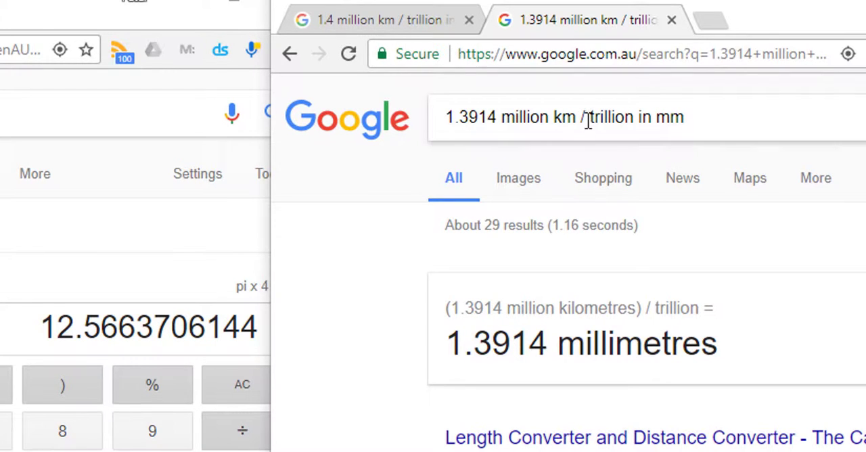
mouse_move(574, 116)
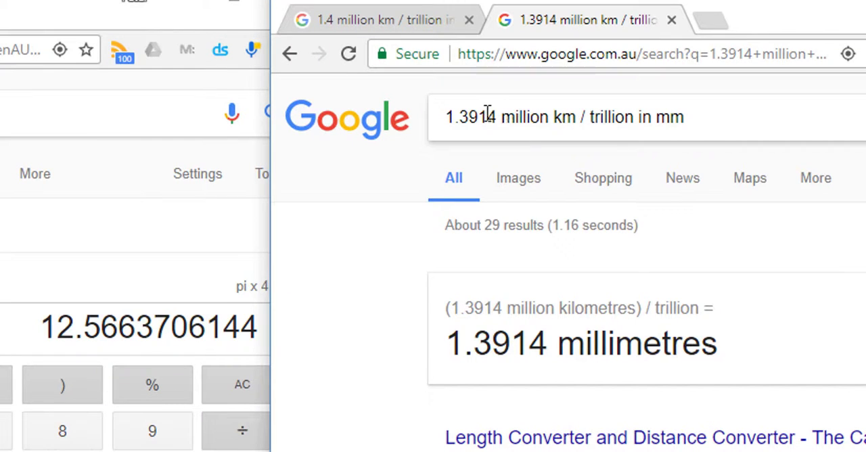
Step: Replace 1.3914 with 149.6 in the query, giving '149.6 million km / trillion in mm'
double_click(487, 117)
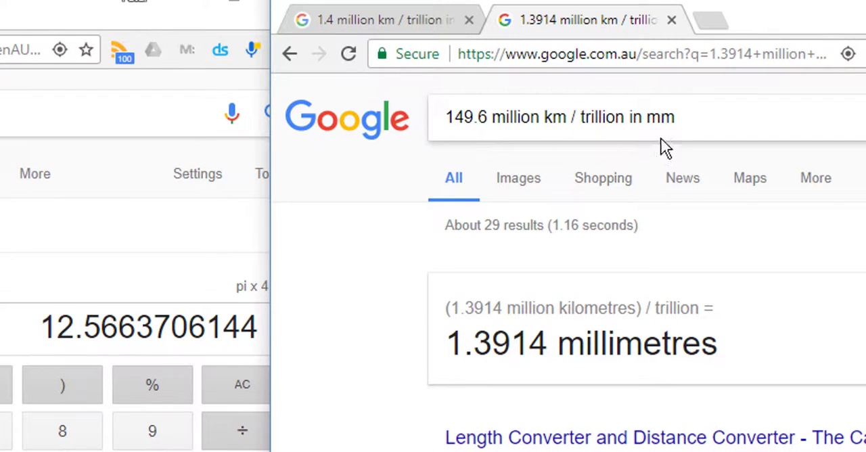
left_click(674, 117)
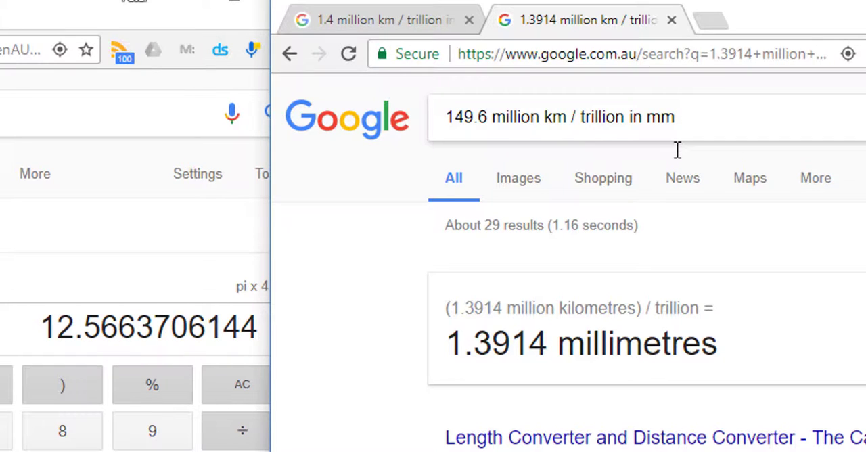
left_click(349, 54)
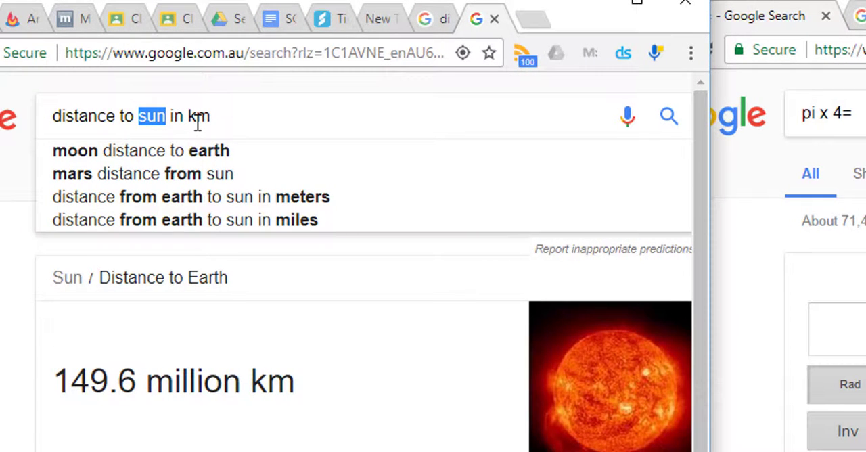
Step: Change the destination to Alpha Centauri and search 'distance to alpha centauri in km'
key("Backspace")
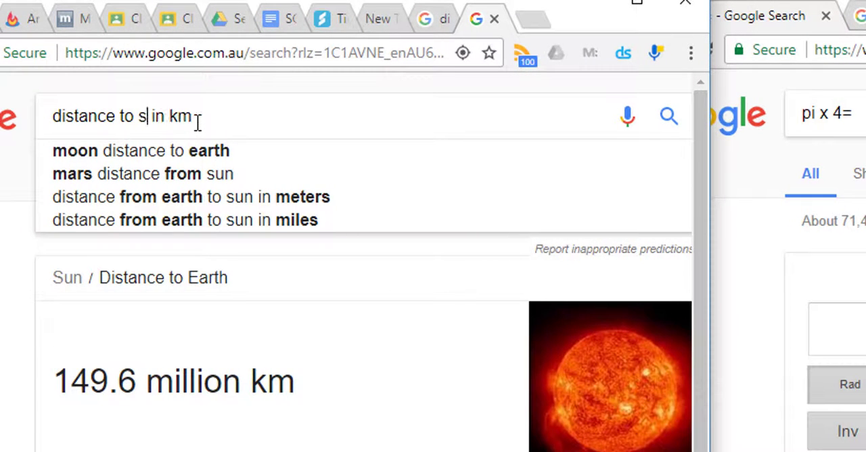
type("lp")
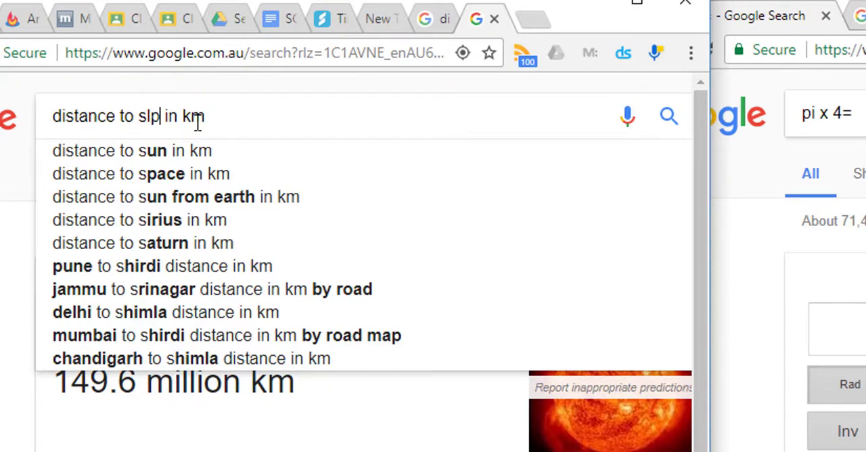
type("ha")
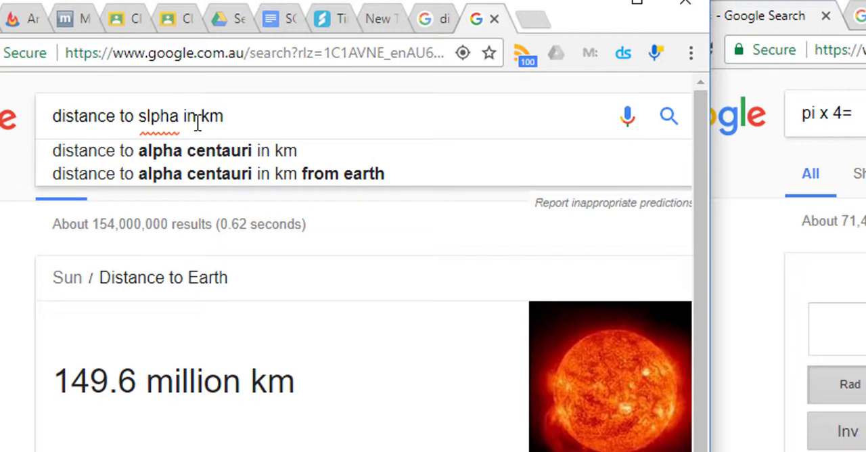
mouse_move(203, 173)
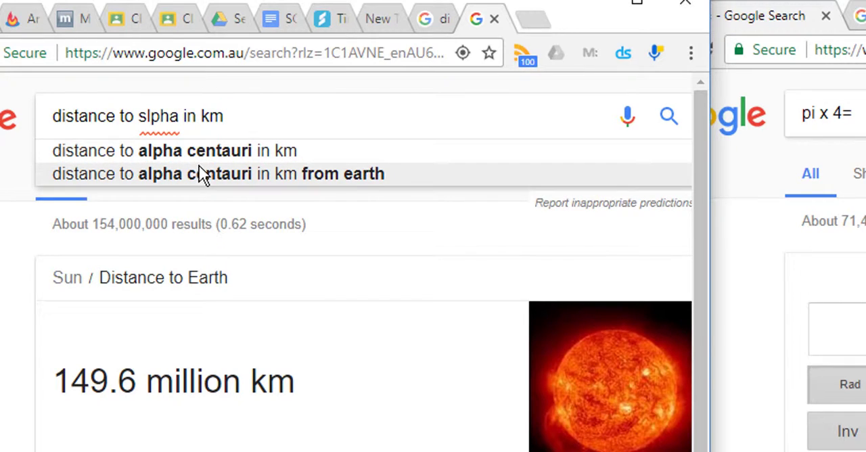
mouse_move(203, 159)
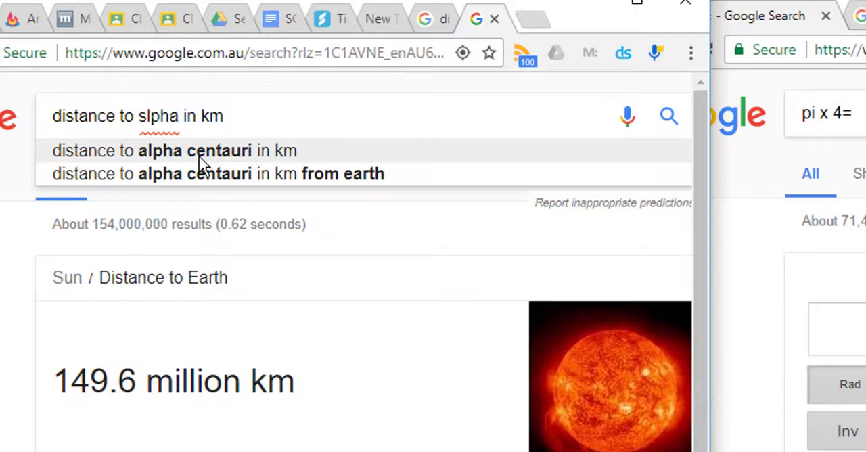
left_click(173, 150)
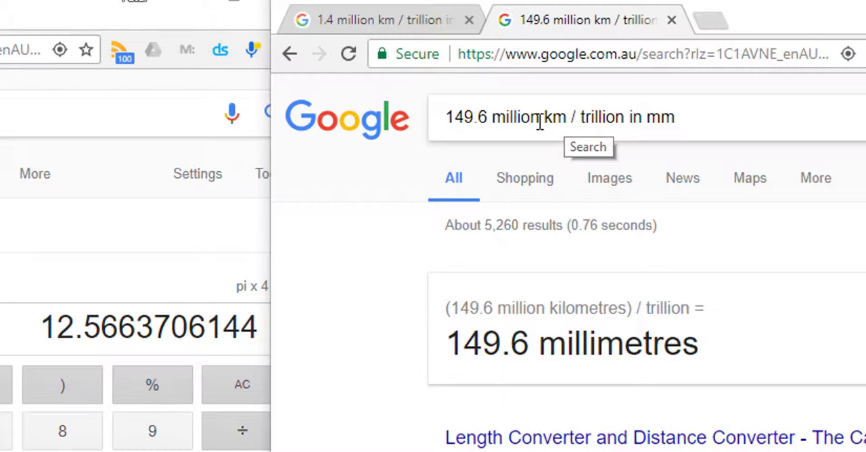
Step: Convert 41.32 trillion km divided by a trillion, first in millimetres (41,320,000) then in kilometres
double_click(516, 116)
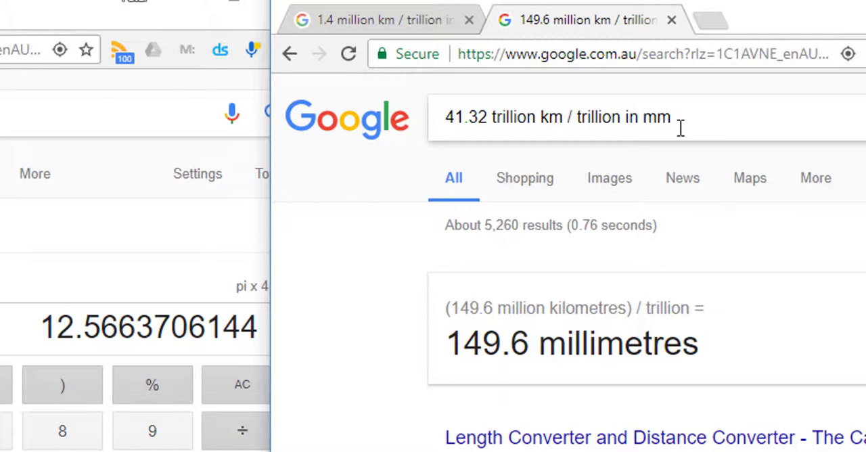
mouse_move(597, 162)
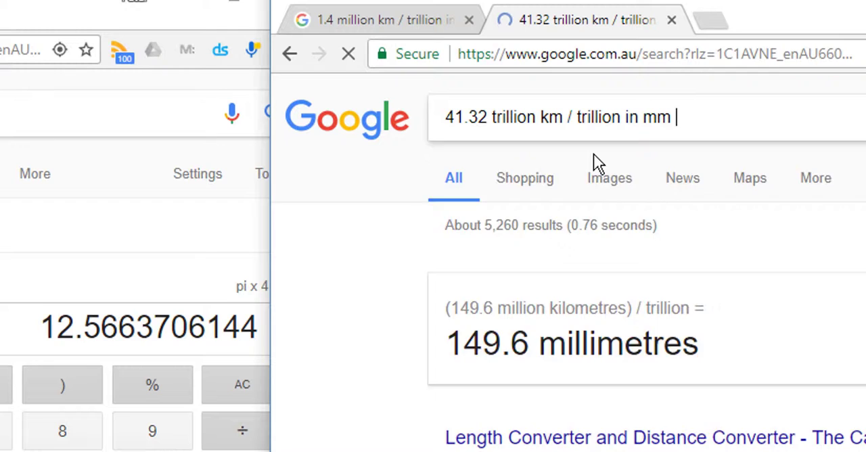
key("enter")
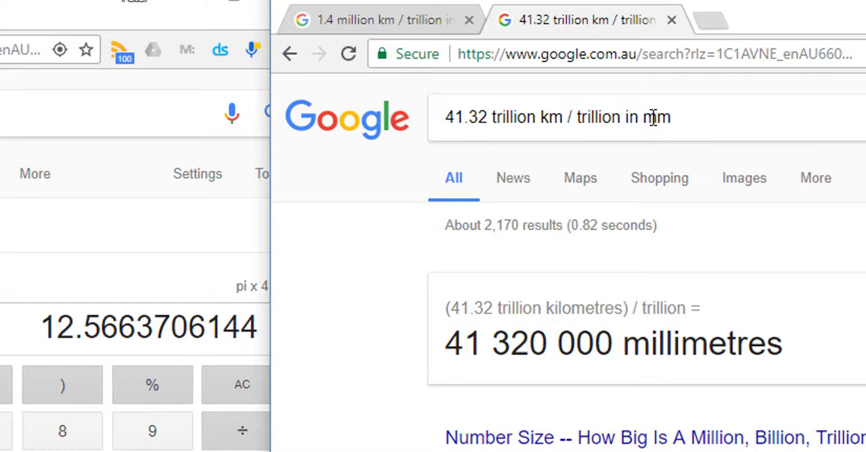
double_click(648, 117)
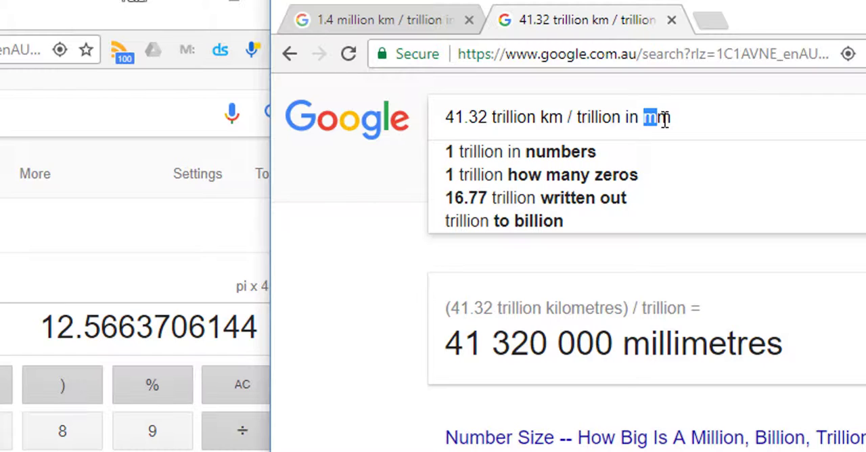
type("k")
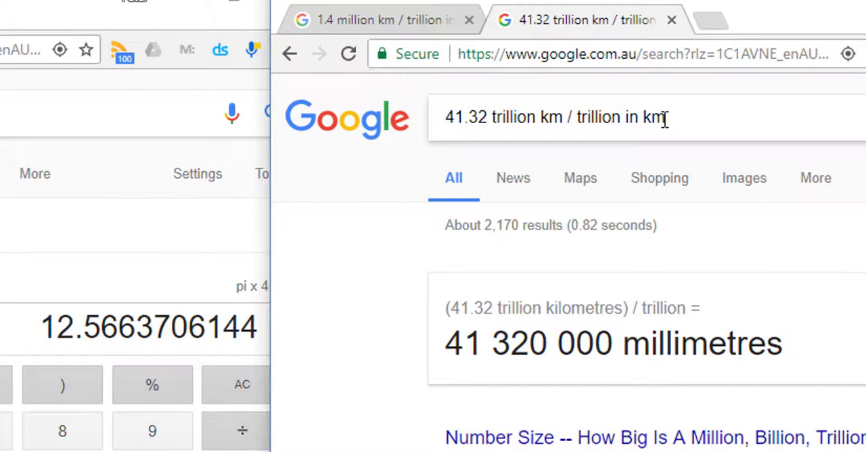
mouse_move(687, 126)
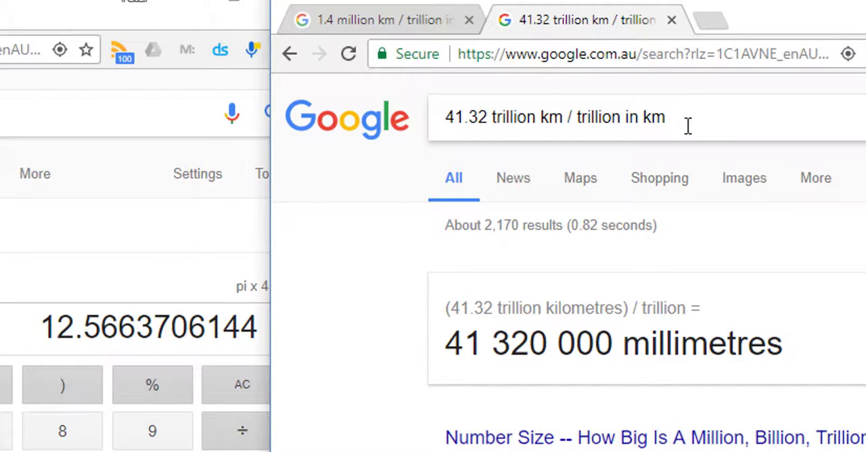
type("\" \"")
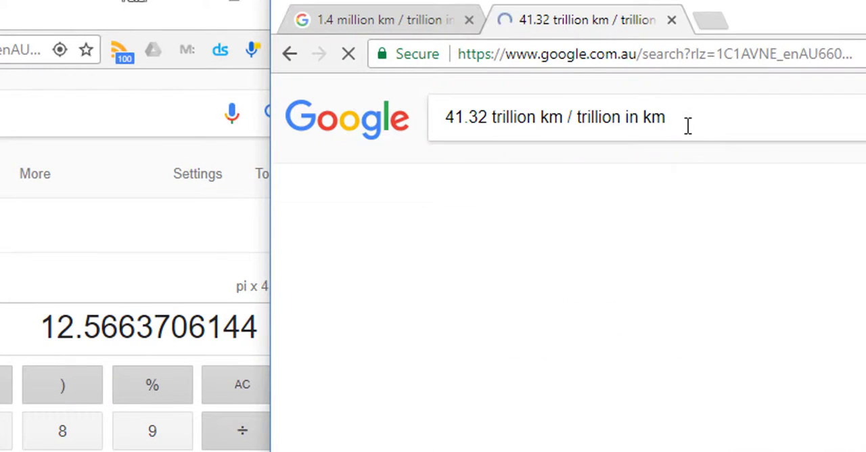
key("enter")
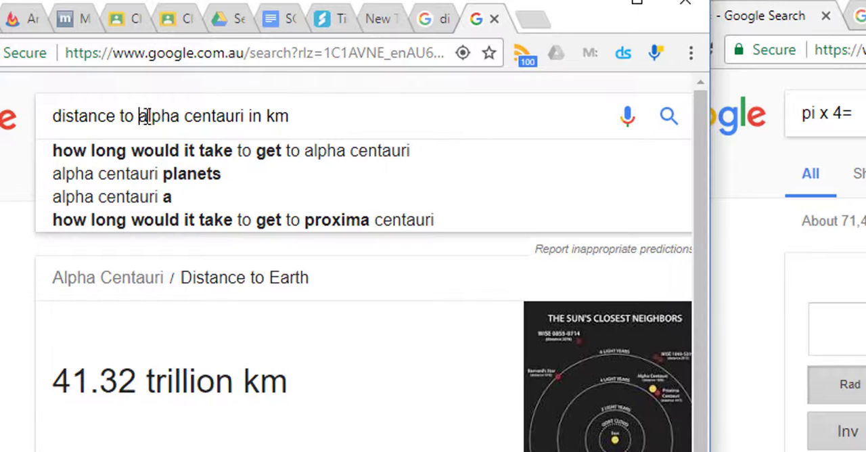
Step: Replace Alpha Centauri with Andromeda and search 'distance to andromeda galaxy in km'
left_click_drag(141, 117, 244, 116)
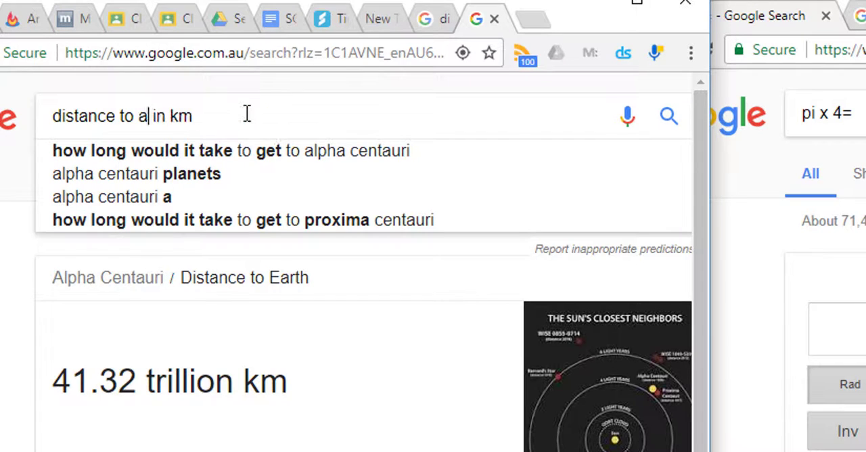
type("ndrome")
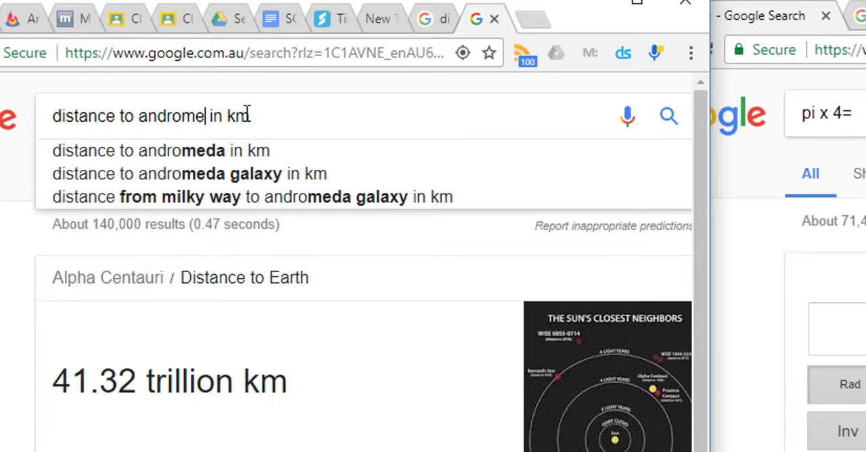
type("da")
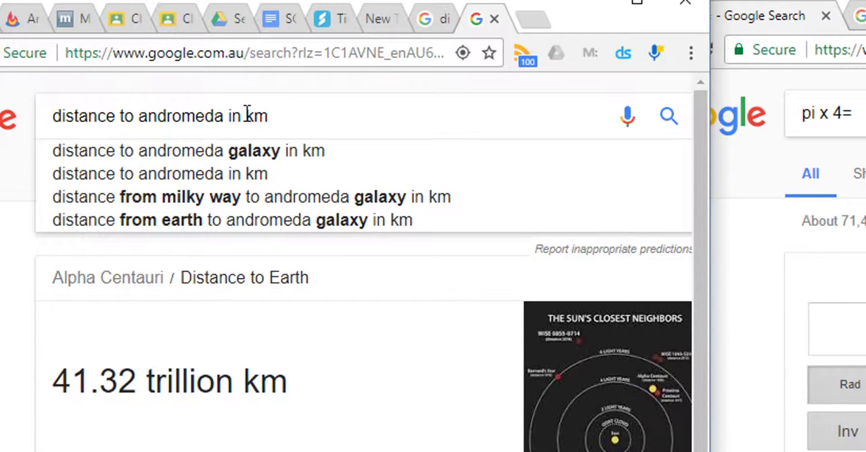
mouse_move(203, 168)
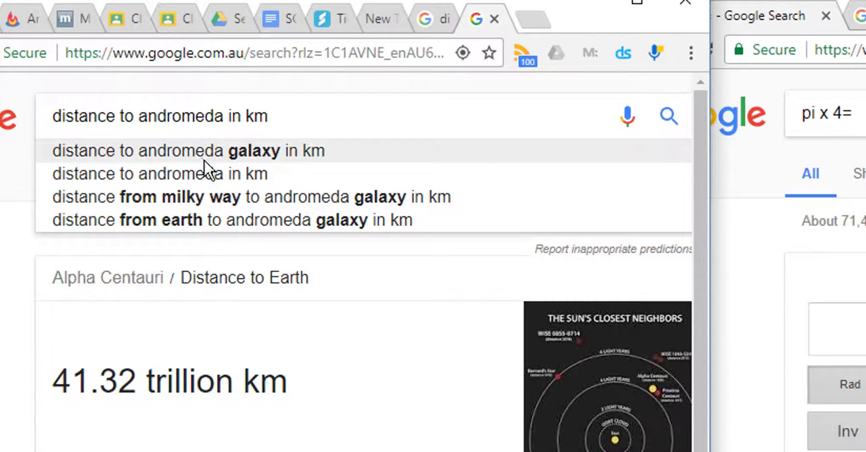
left_click(188, 150)
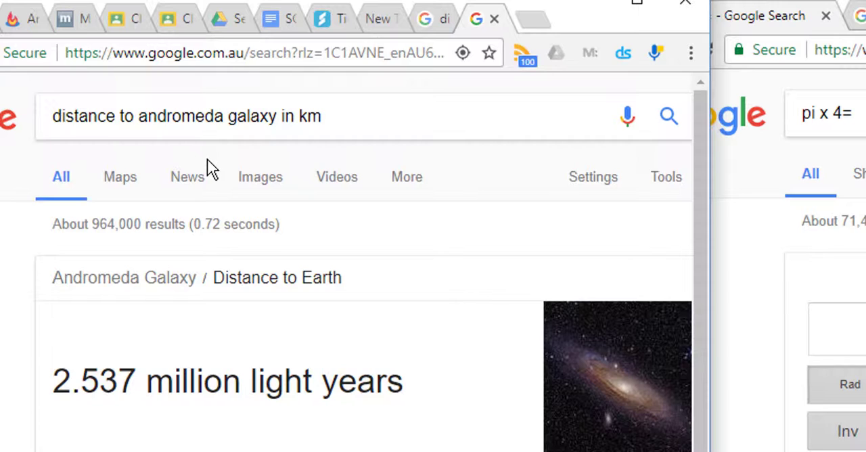
mouse_move(403, 386)
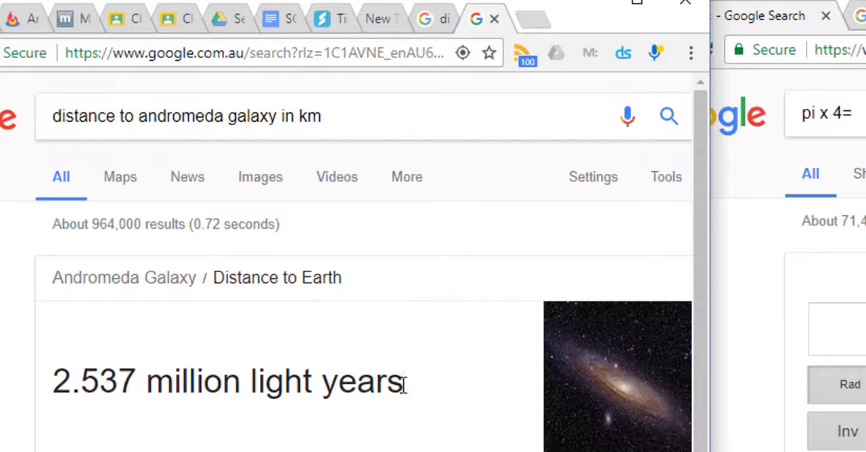
Step: Select and copy Andromeda's '2.537 million light years' distance figure
left_click_drag(223, 382, 403, 382)
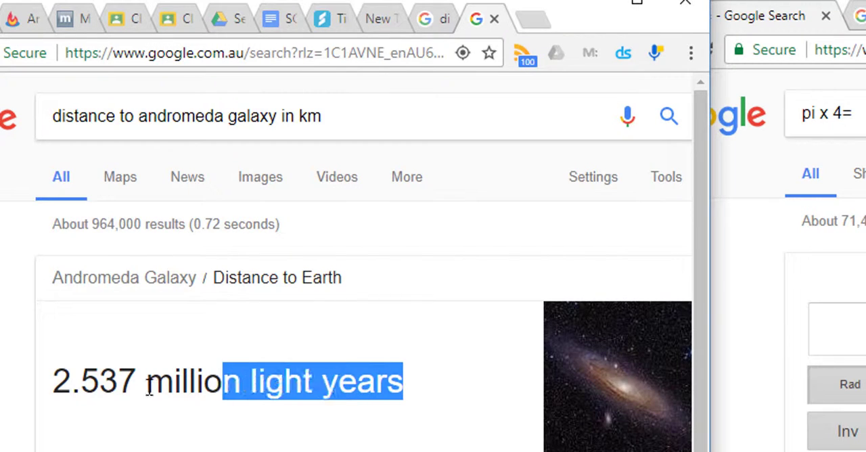
left_click_drag(223, 381, 53, 382)
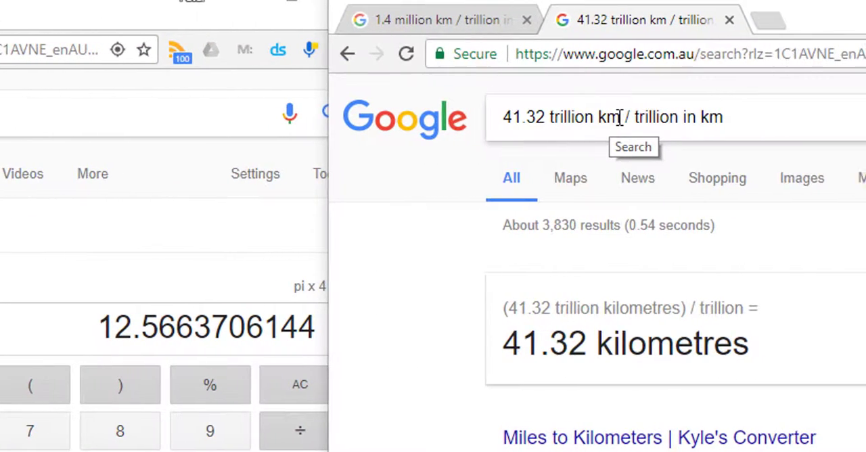
Step: Select the 41.32 trillion value in the query to paste 2.537 million light years over it
double_click(550, 116)
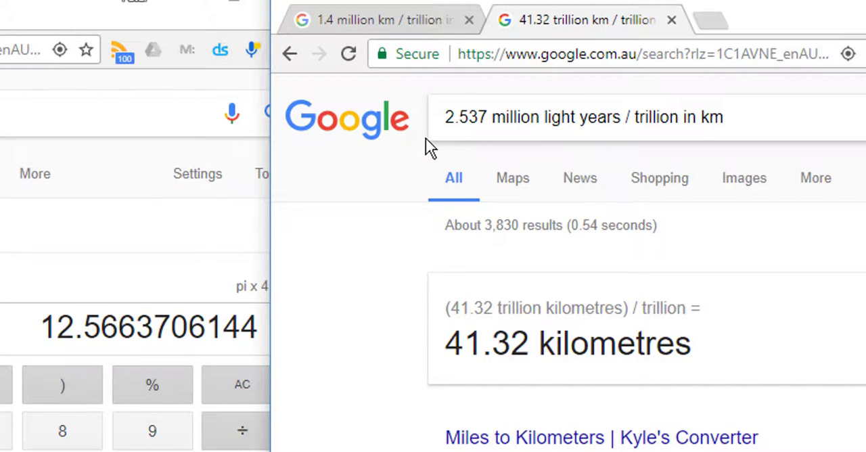
mouse_move(733, 116)
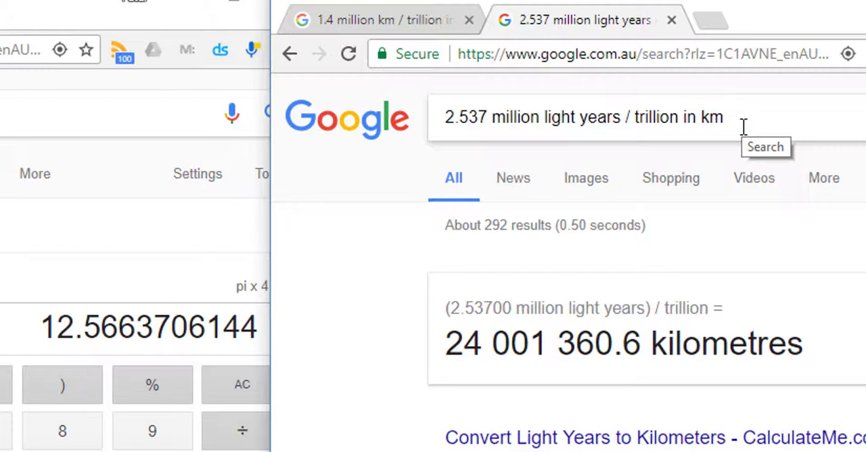
mouse_move(746, 132)
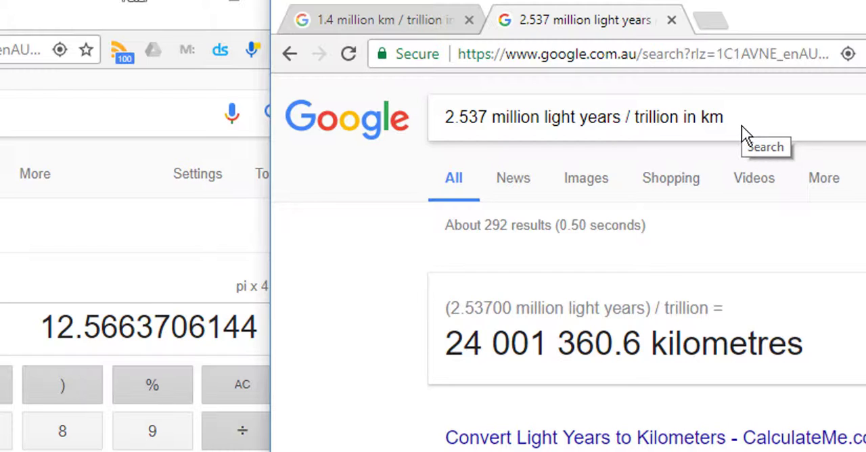
mouse_move(491, 377)
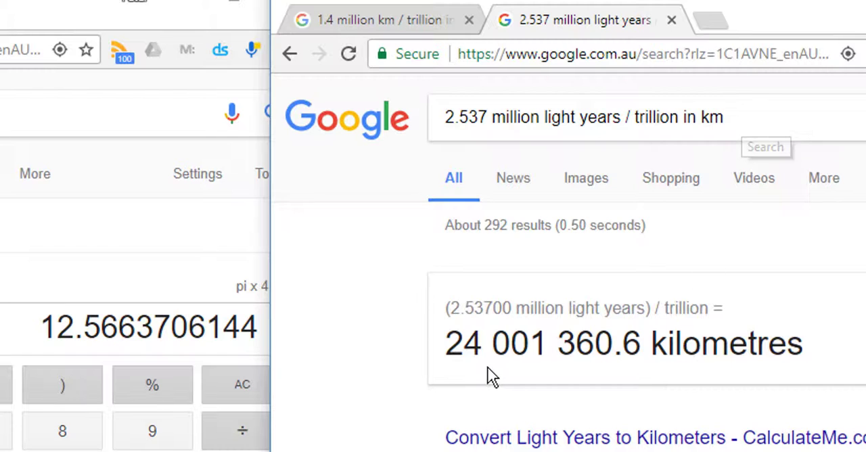